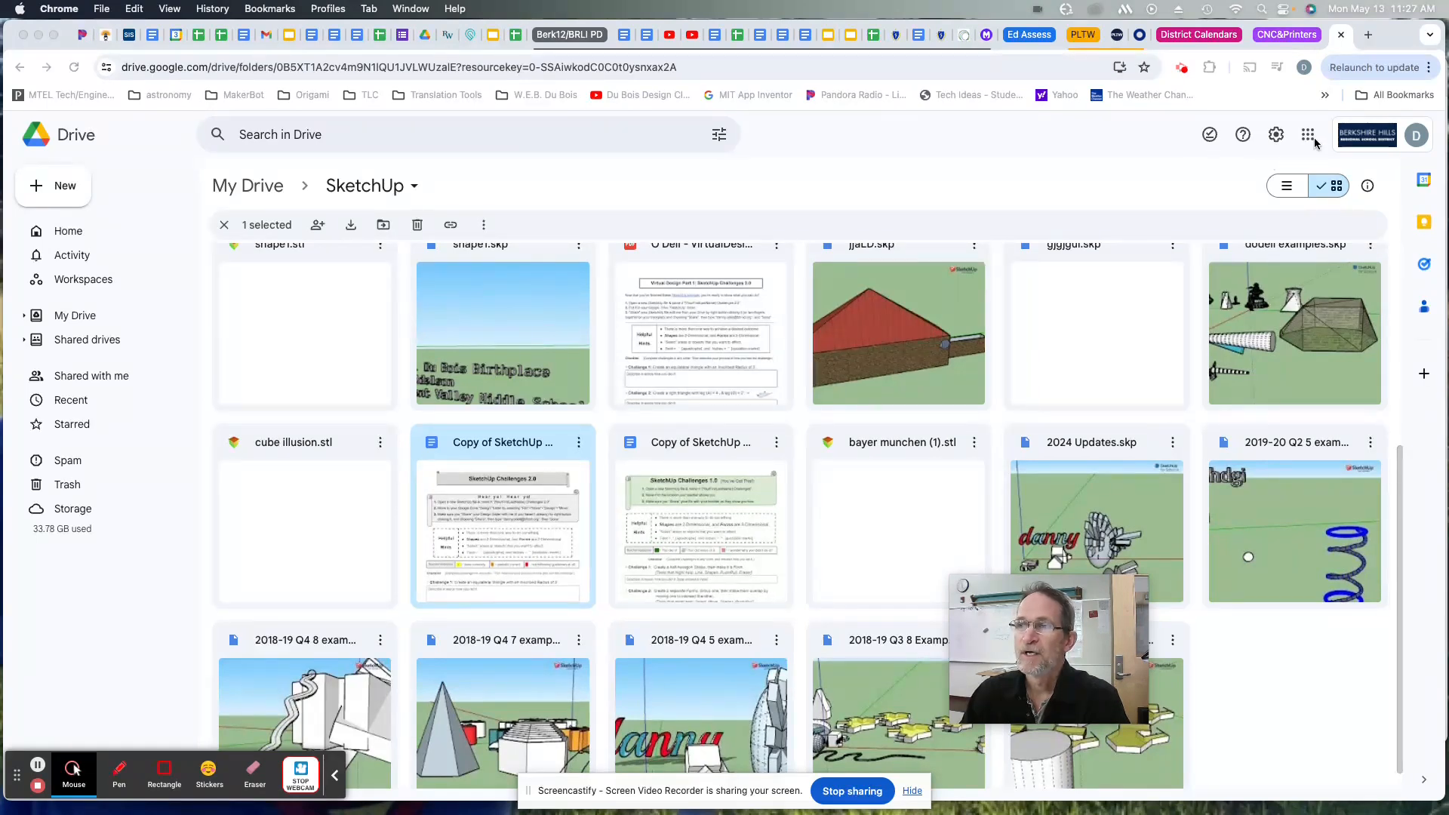
mouse_move(169, 205)
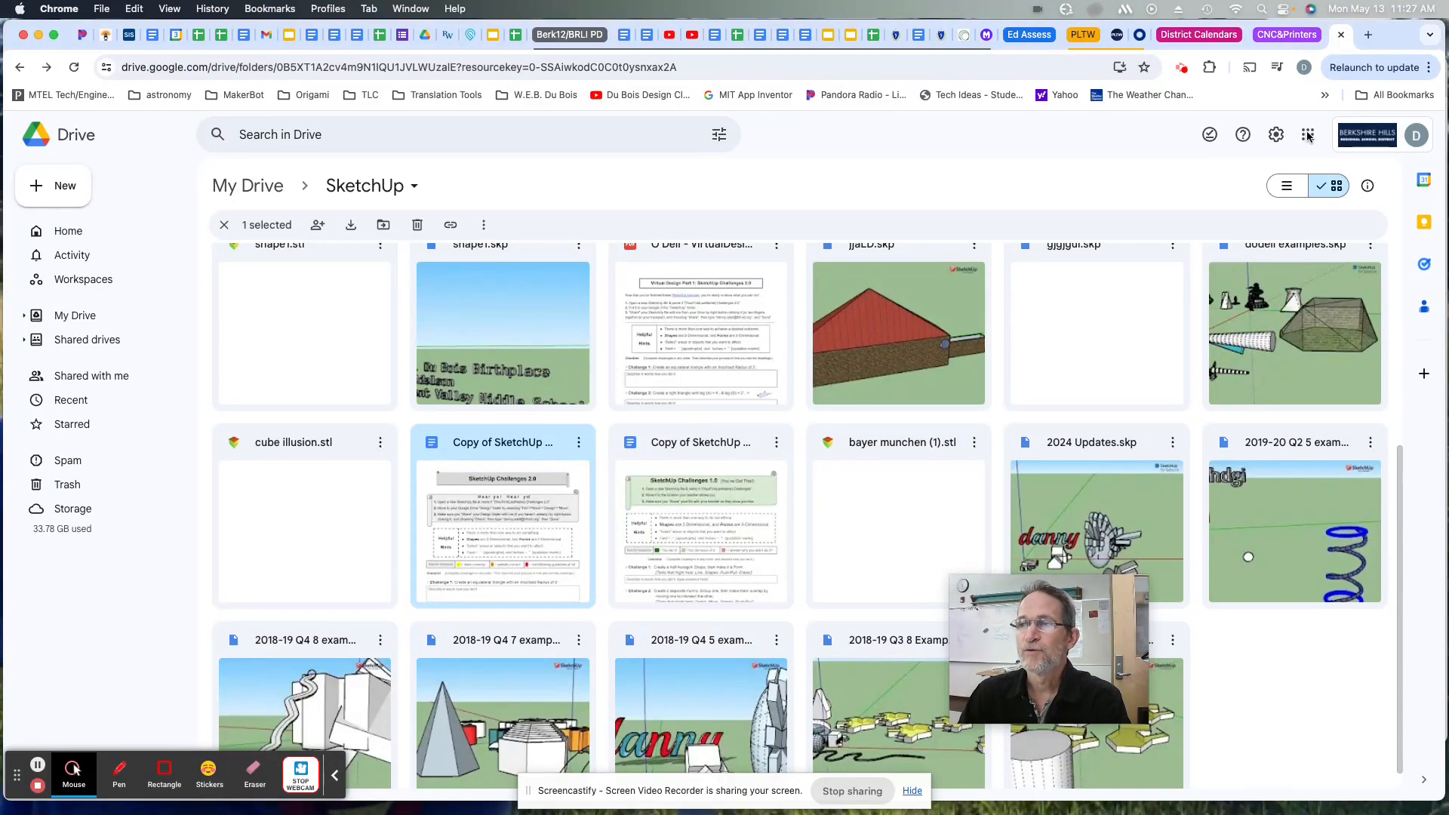
Show the Google apps list scrolled down until SketchUp for Schools is visible
left_click(1306, 134)
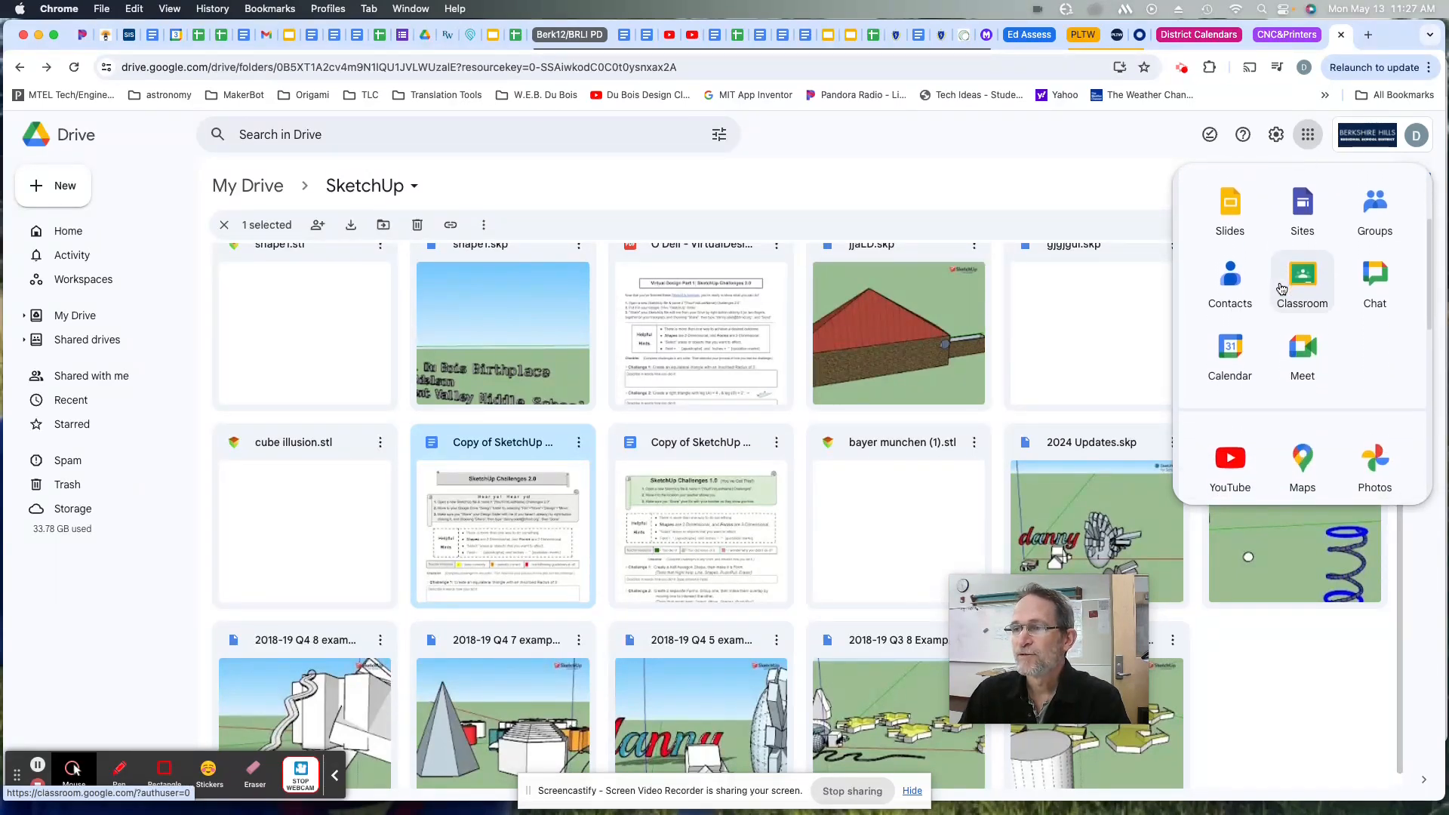
scroll("down", 3)
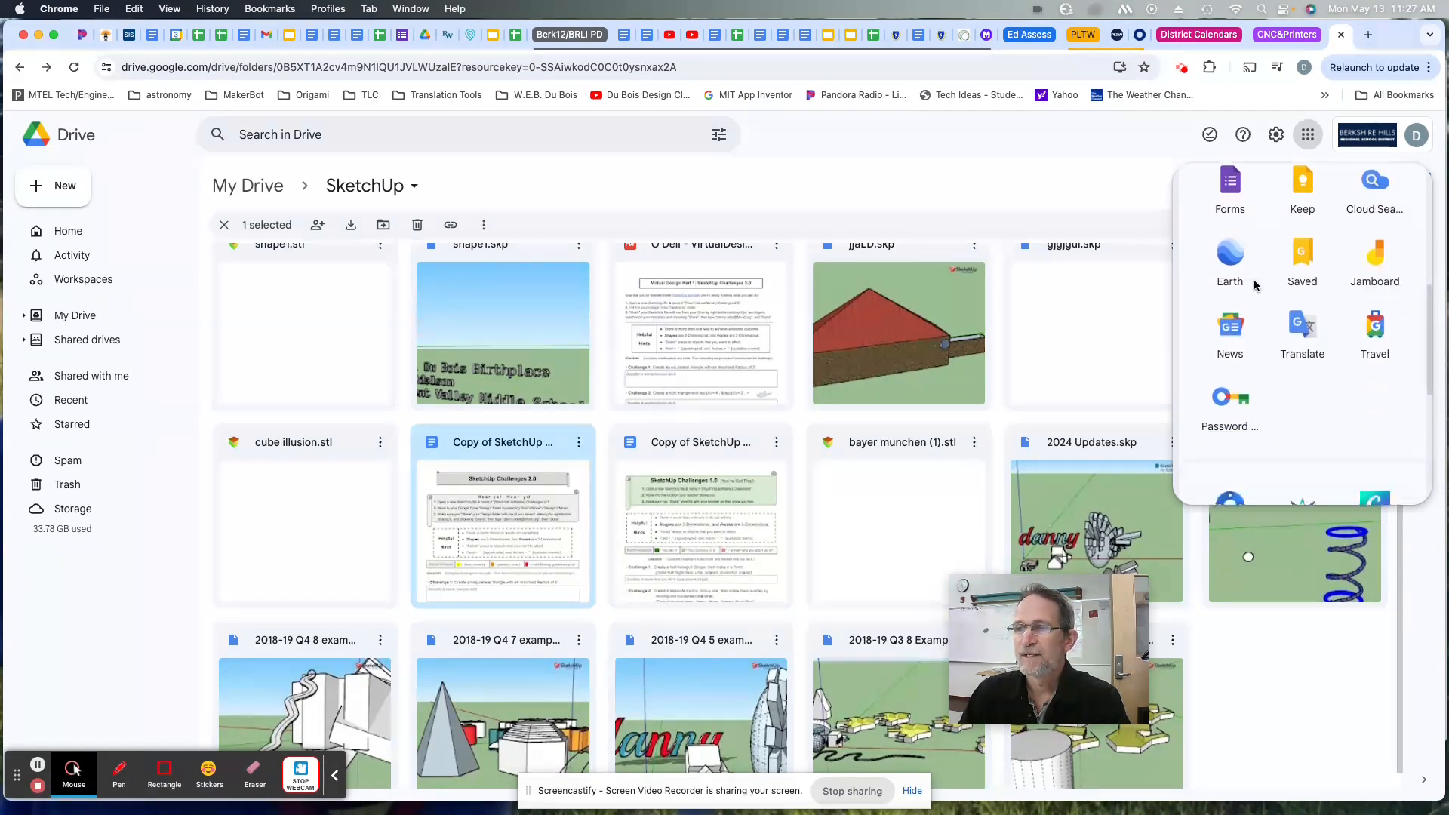
scroll("down", 3)
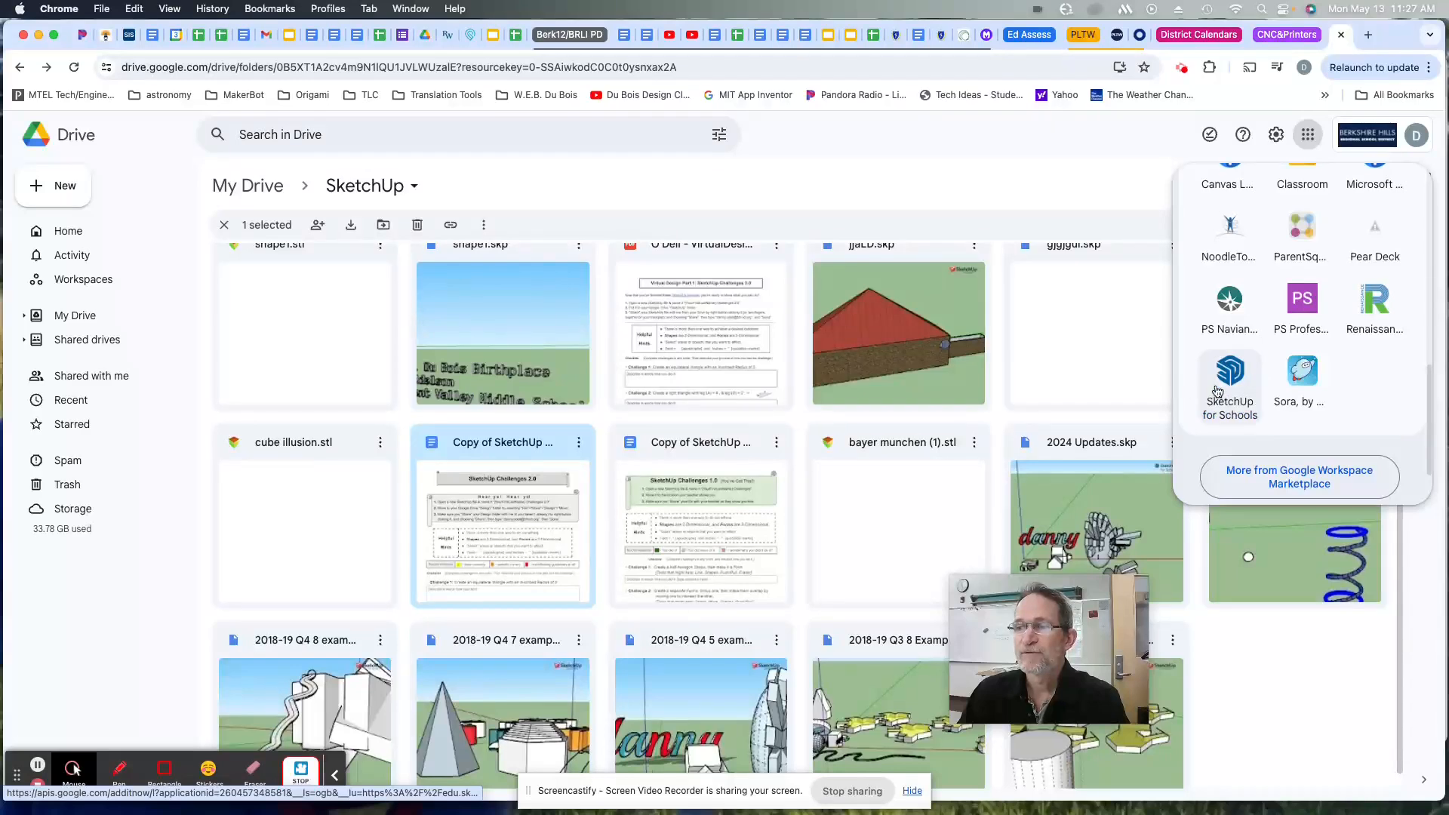
Launch SketchUp for Schools and sign in with the school Google account
left_click(1229, 370)
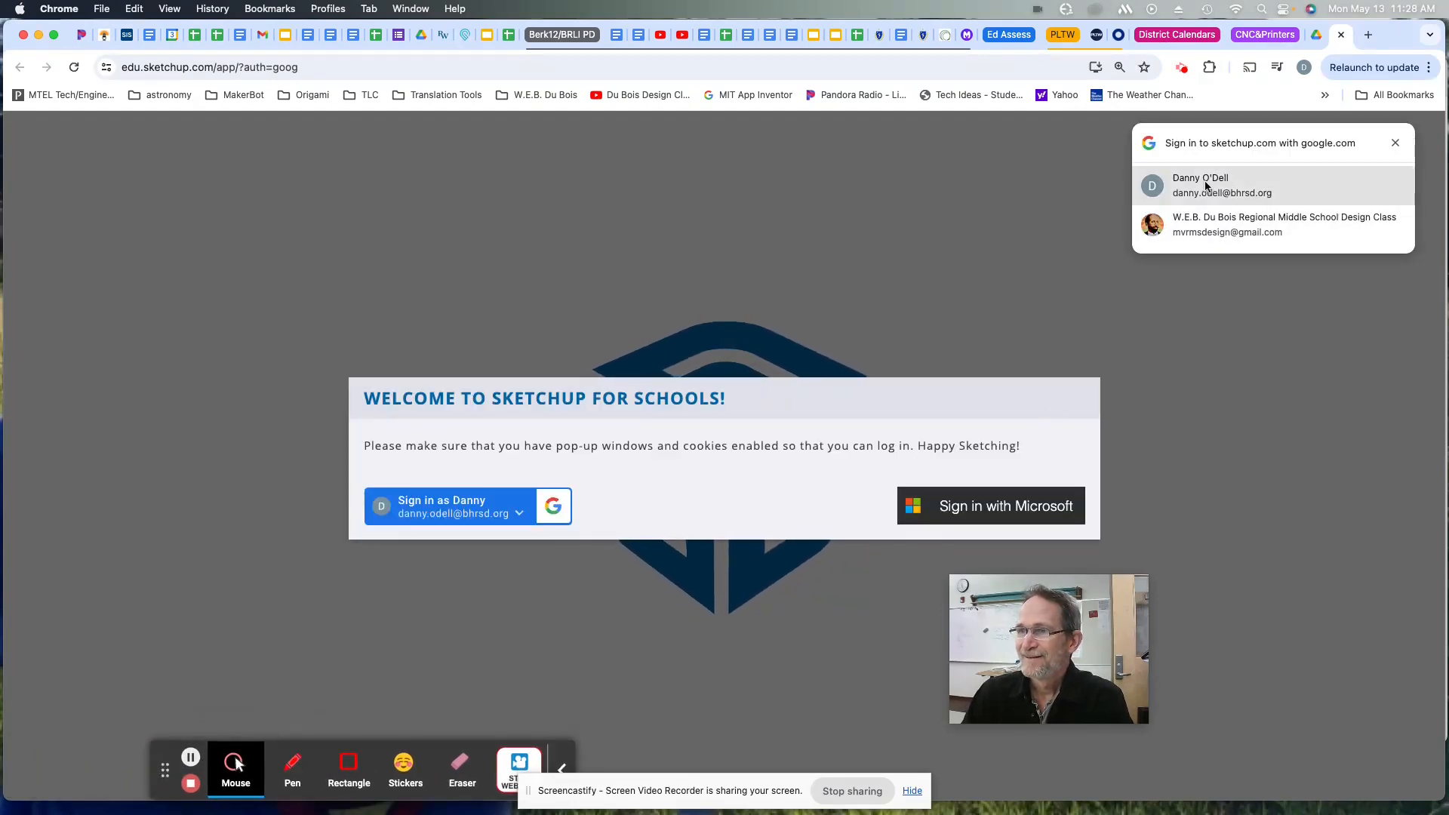
left_click(1222, 185)
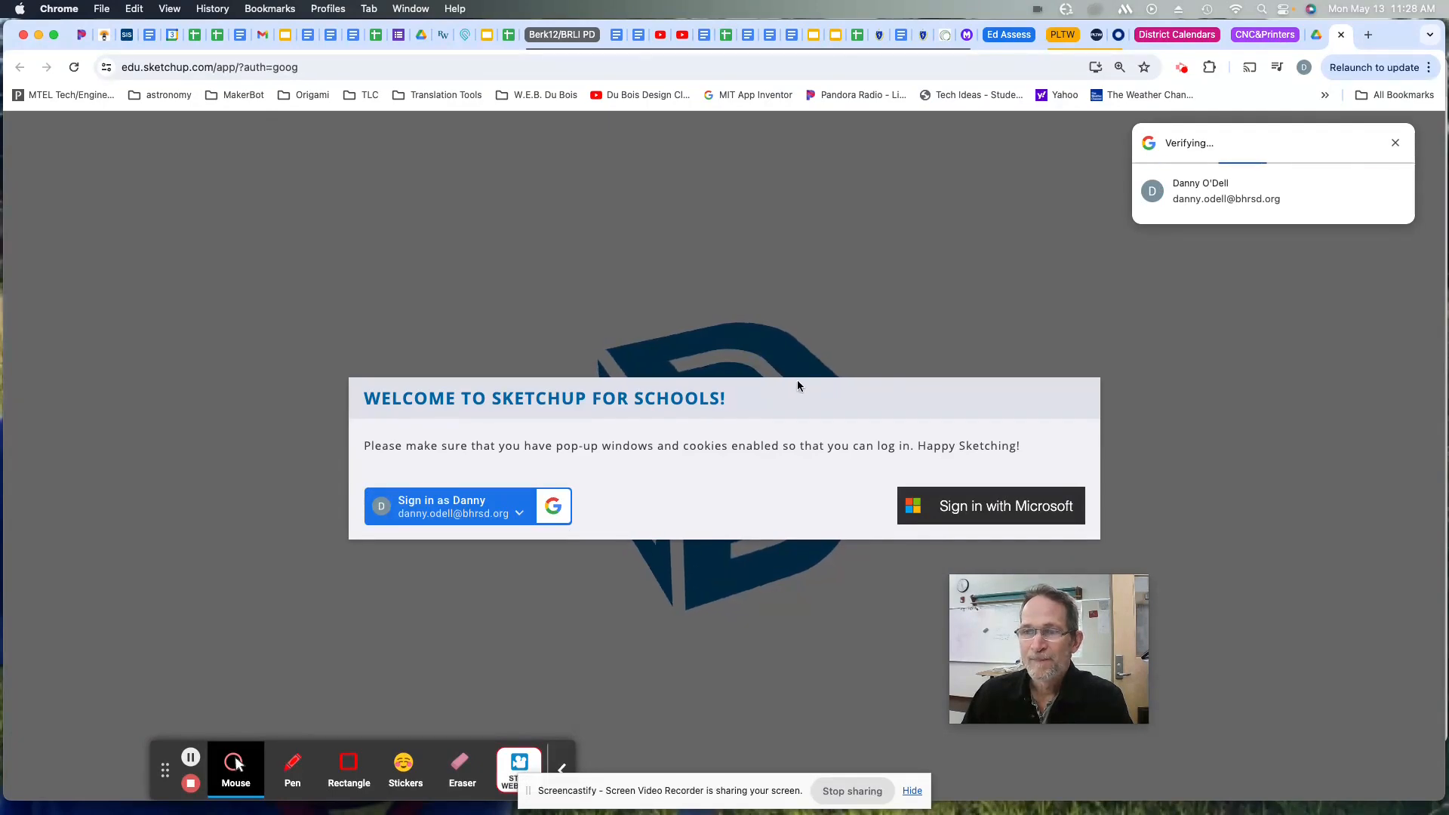
left_click(440, 506)
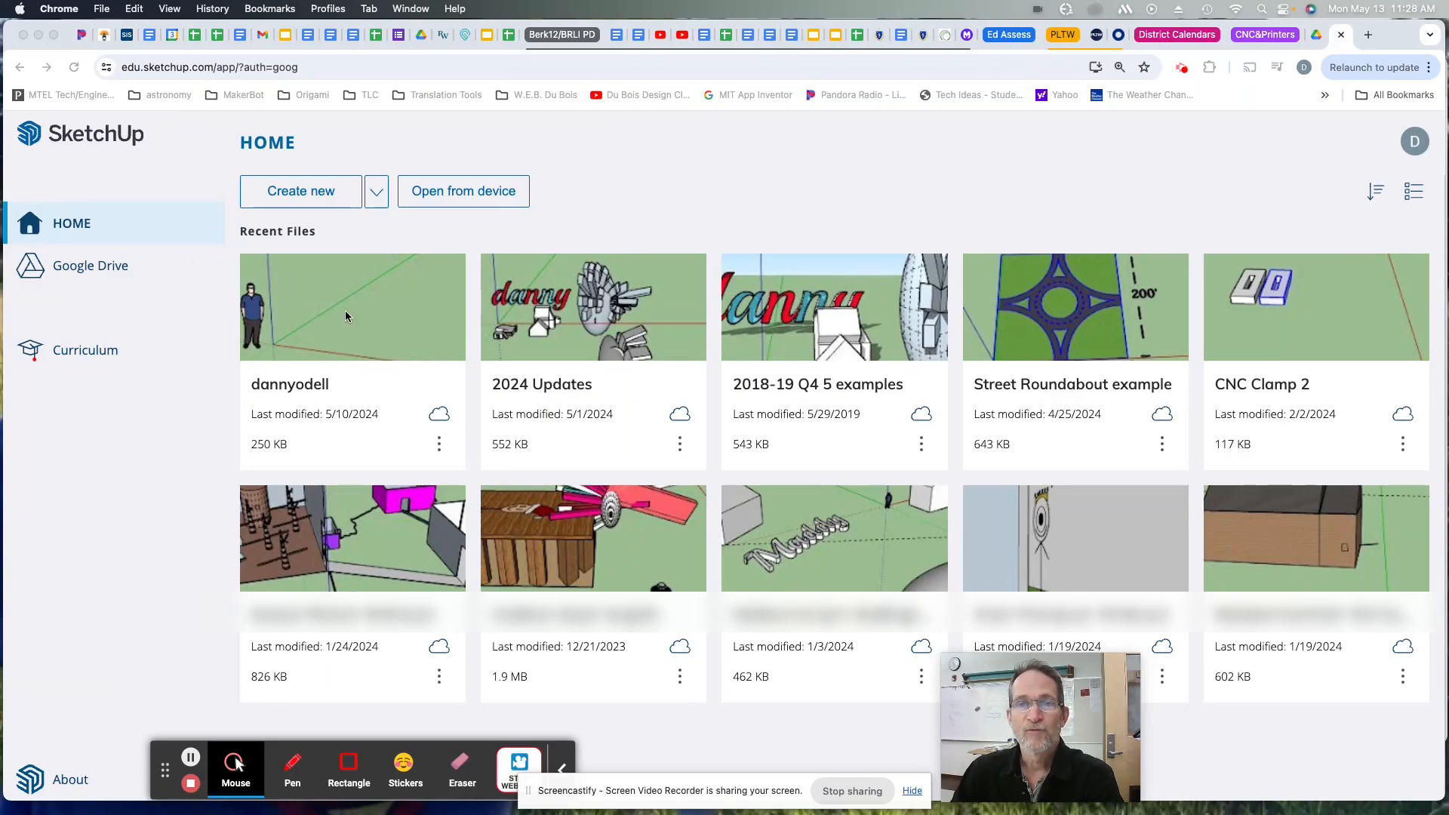
mouse_move(390, 357)
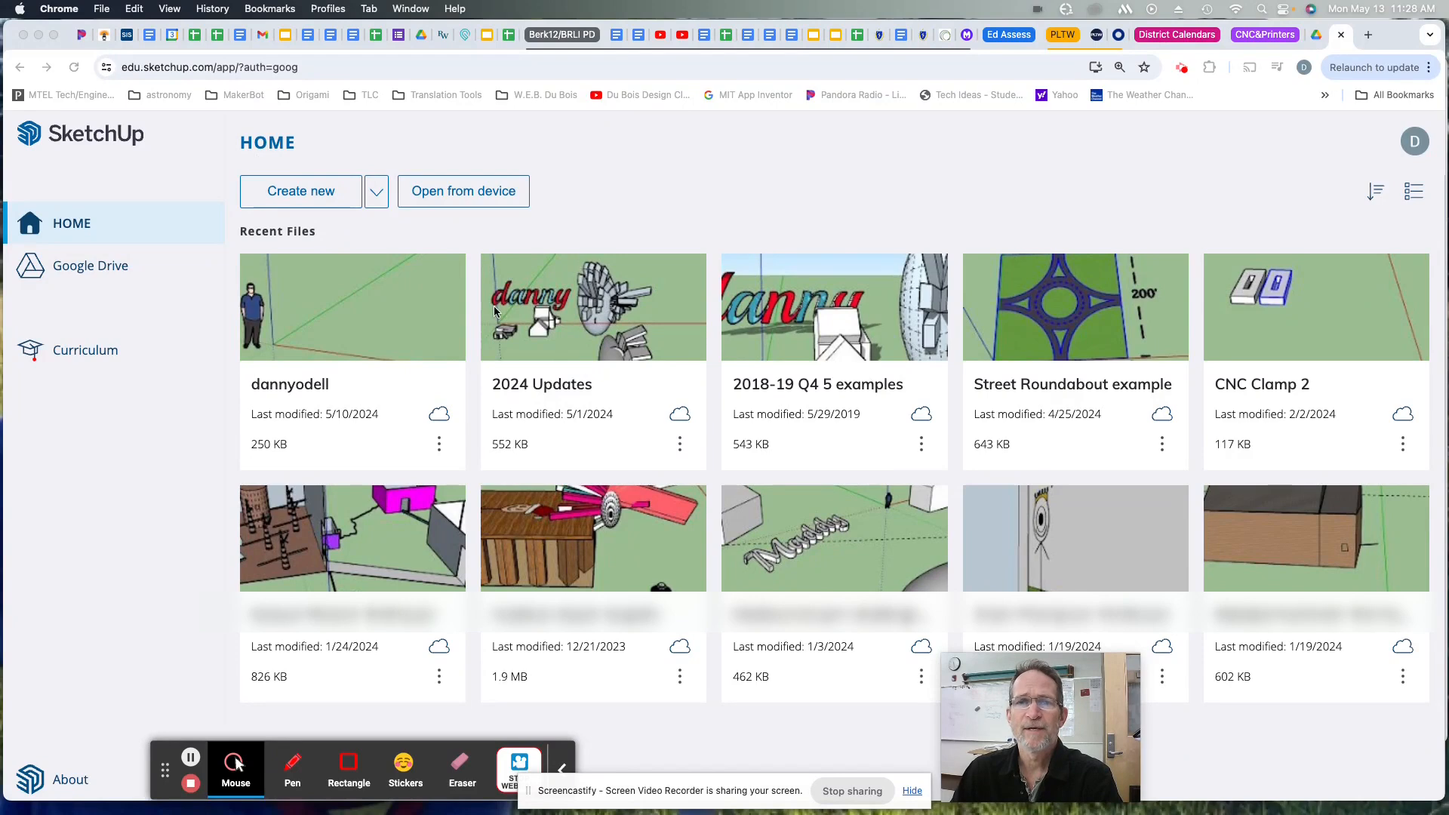
mouse_move(452, 194)
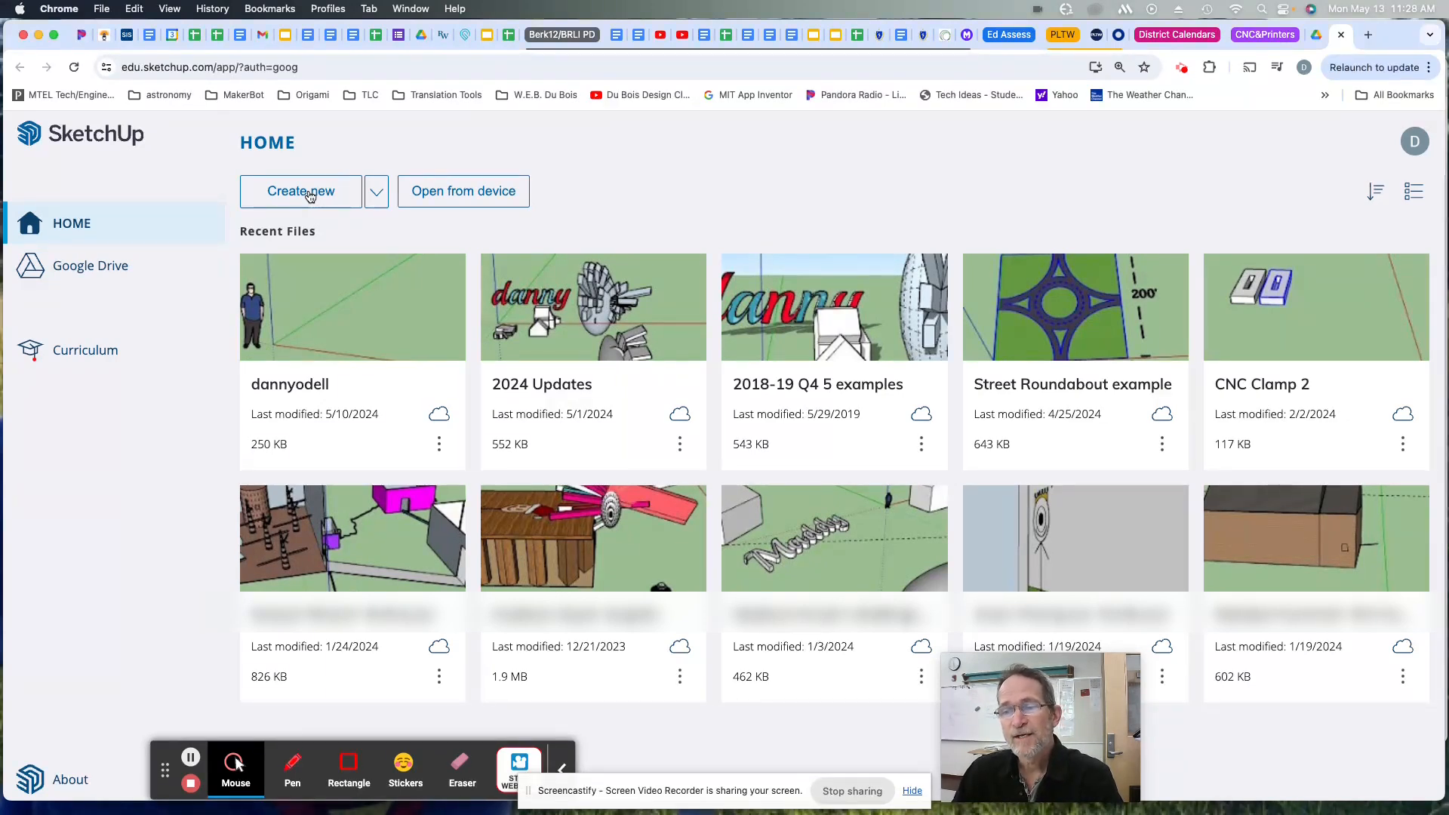
left_click(300, 191)
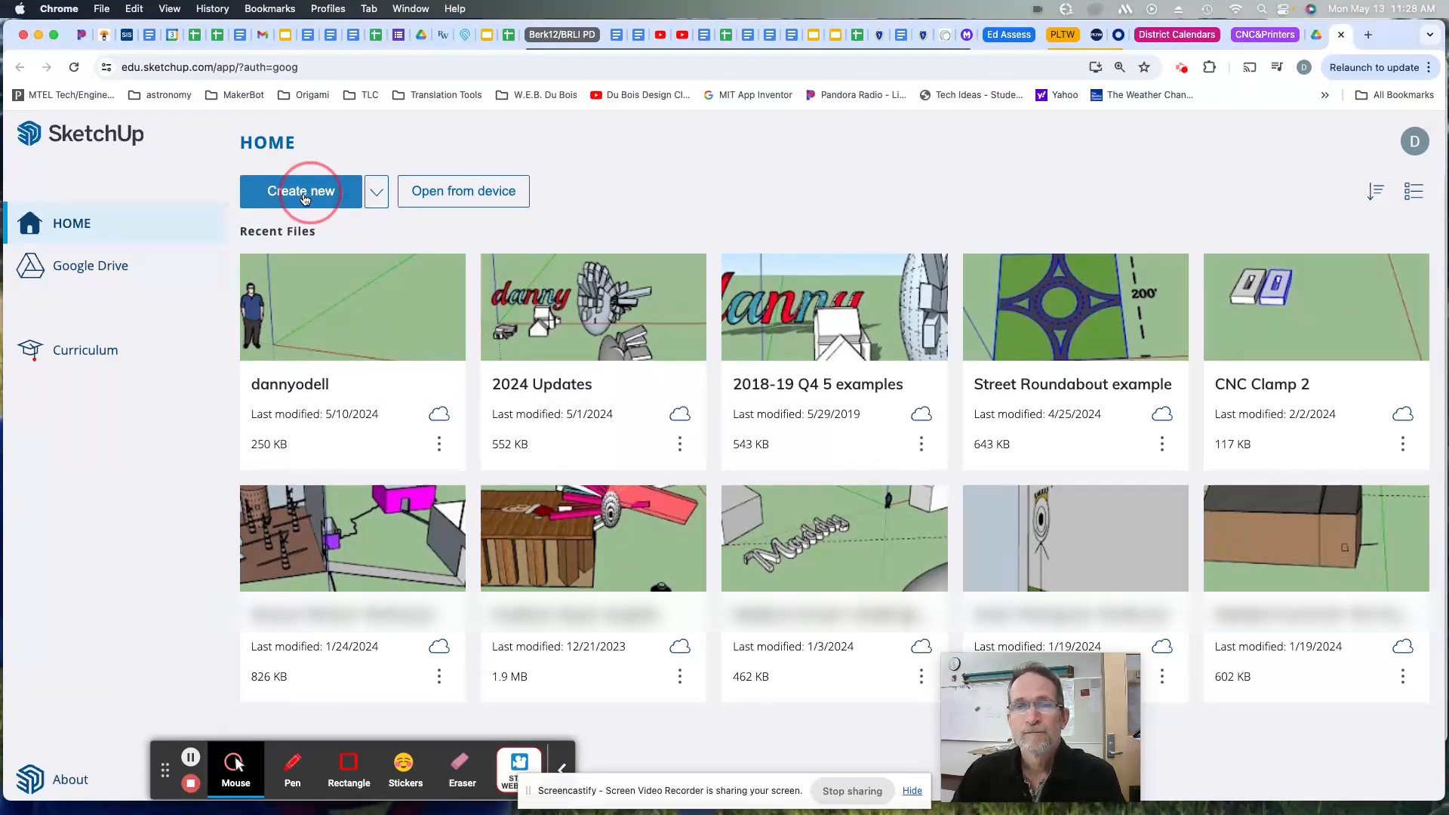
Start a new blank model and begin a new Drive folder from the Save To dialog
left_click(301, 191)
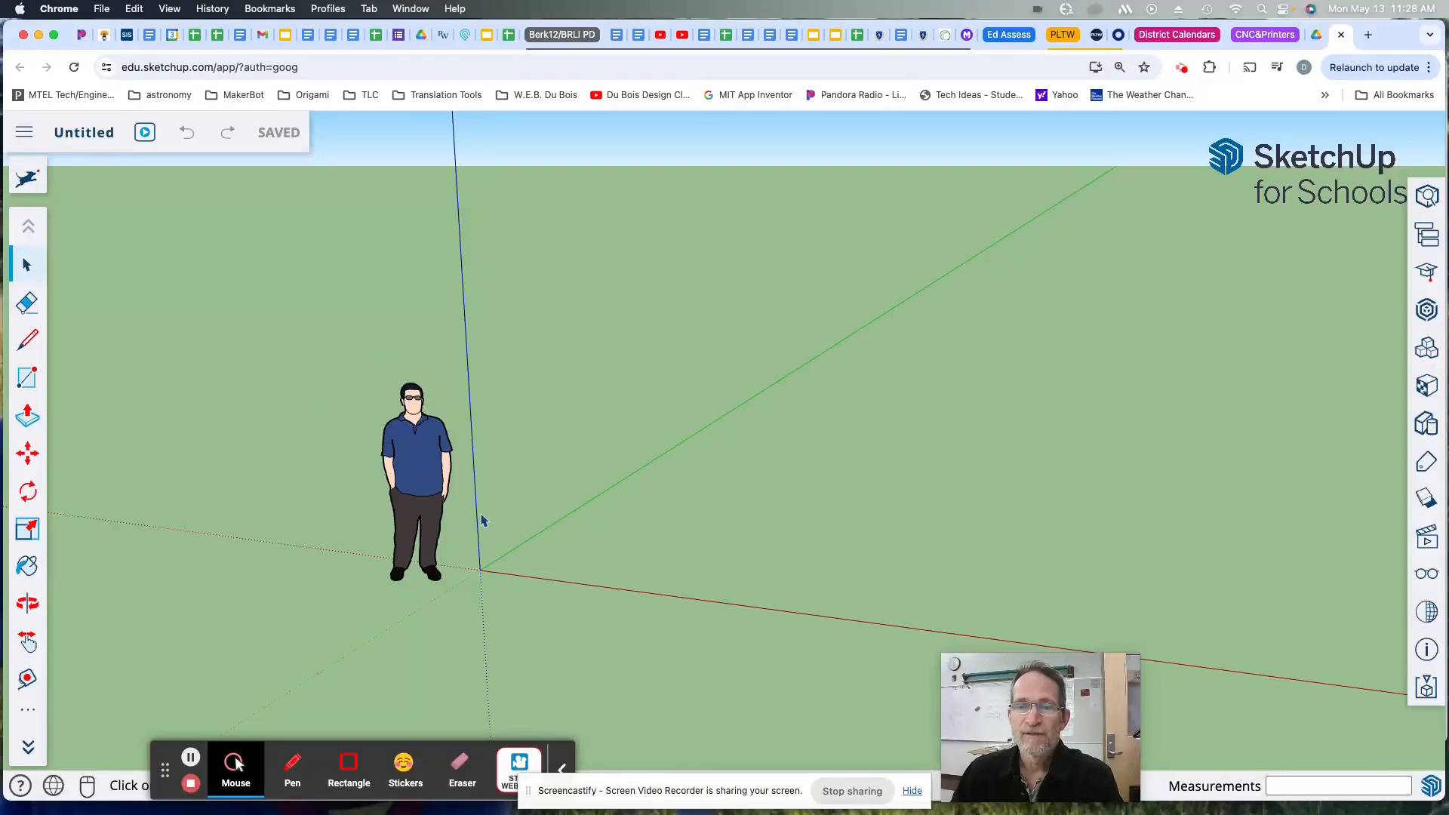
mouse_move(411, 501)
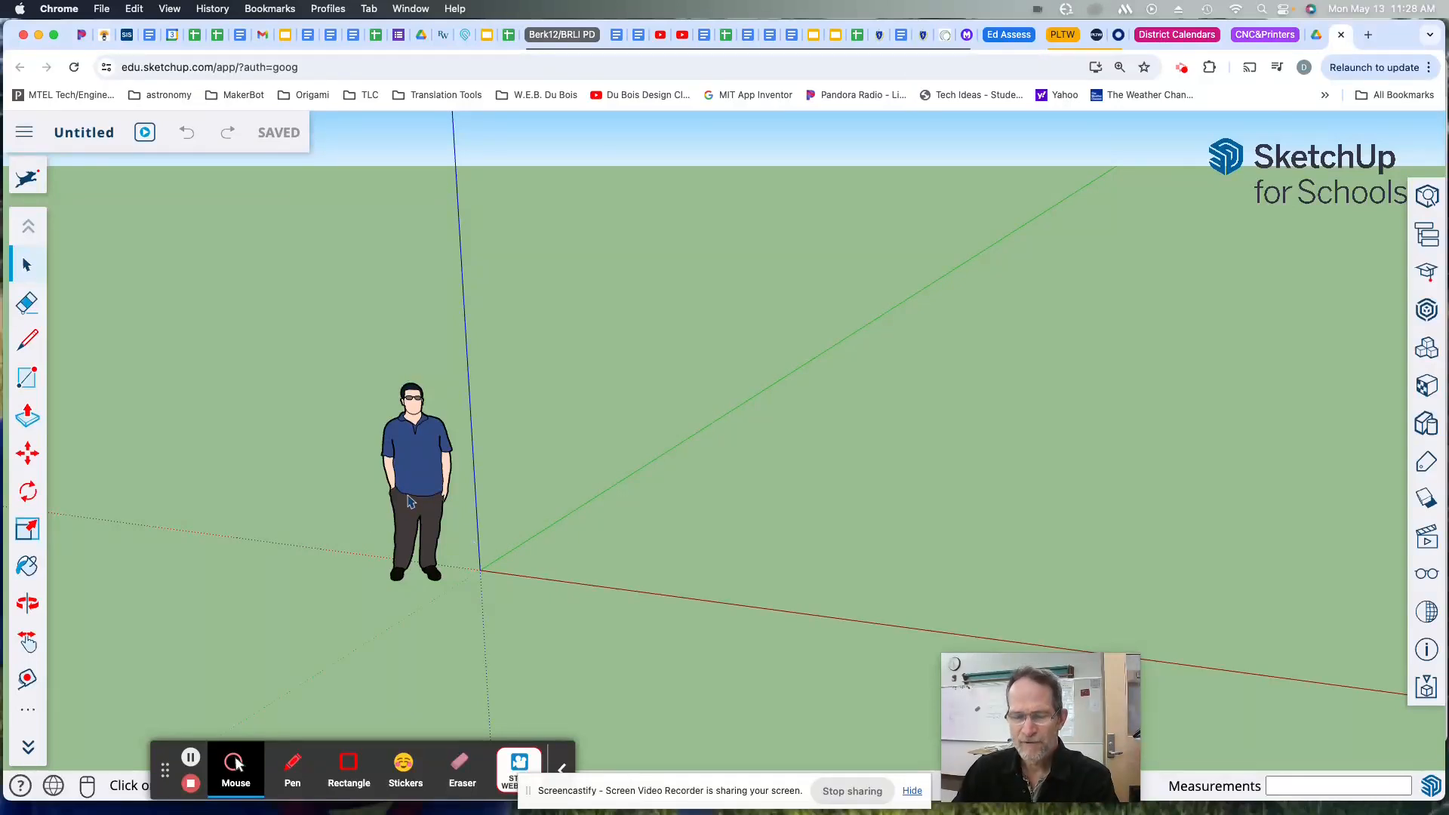
mouse_move(619, 295)
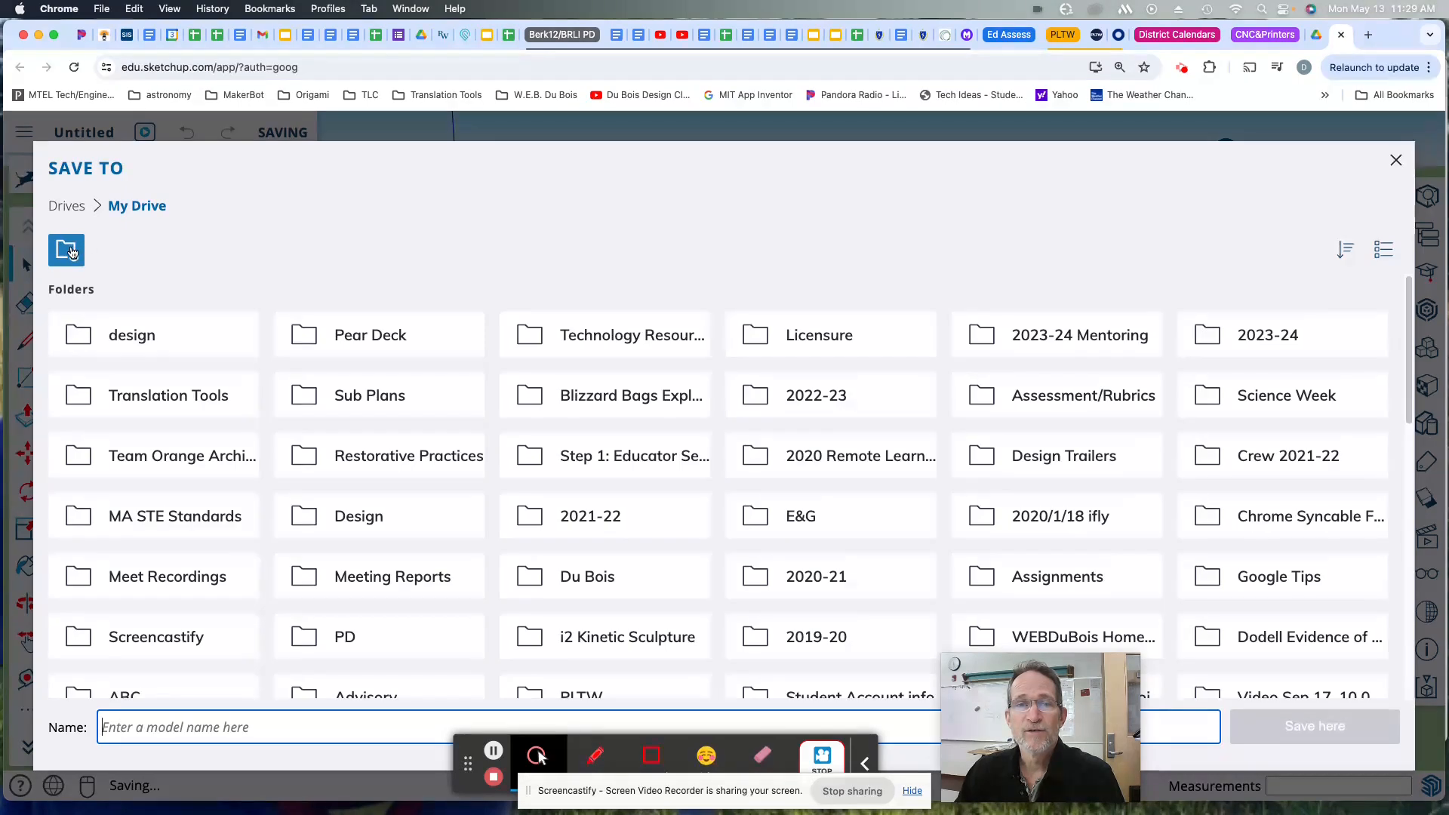
left_click(66, 250)
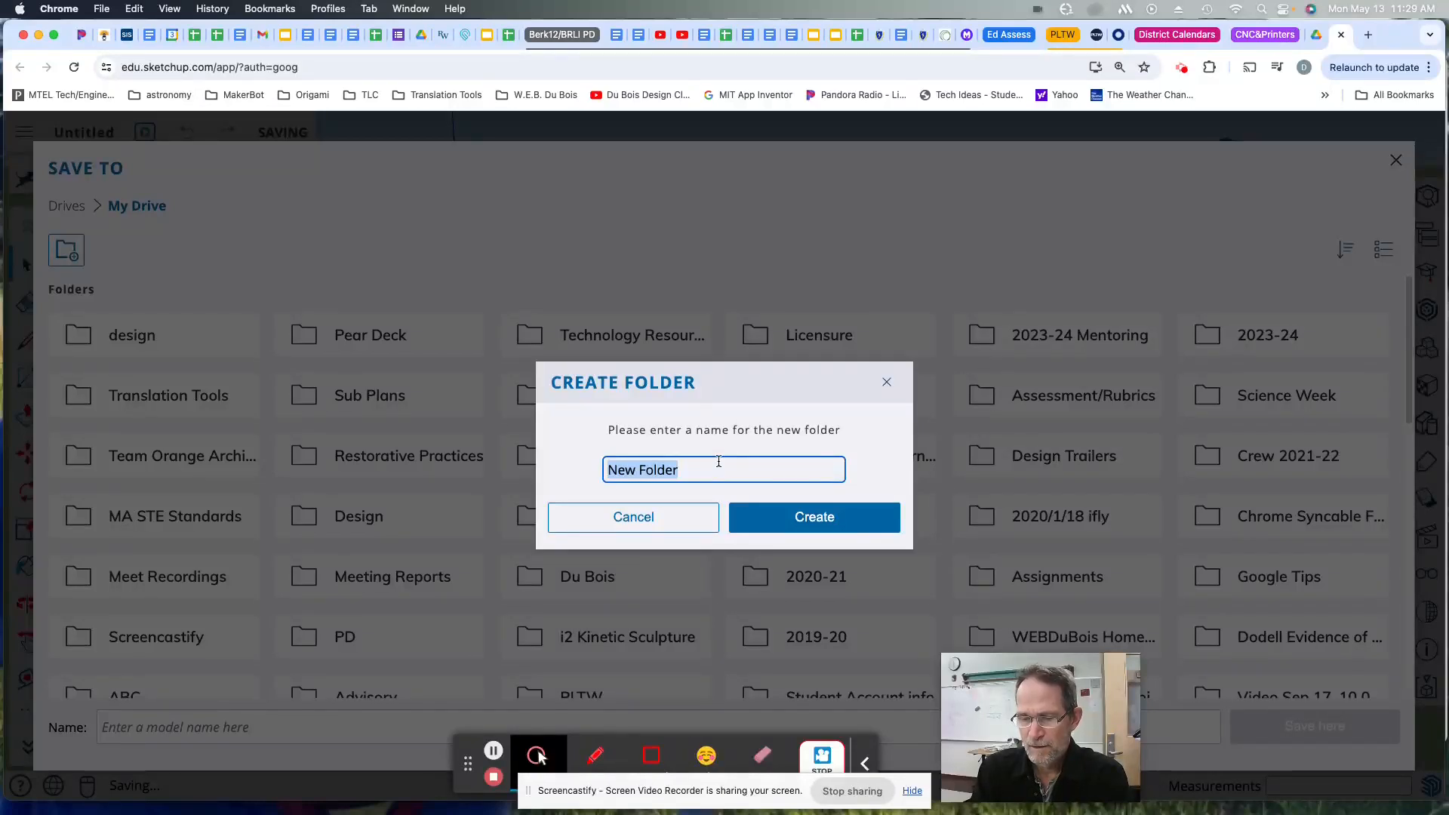
Create a My Drive folder named 'SketchUp Files' for saving models
type("SketchUp")
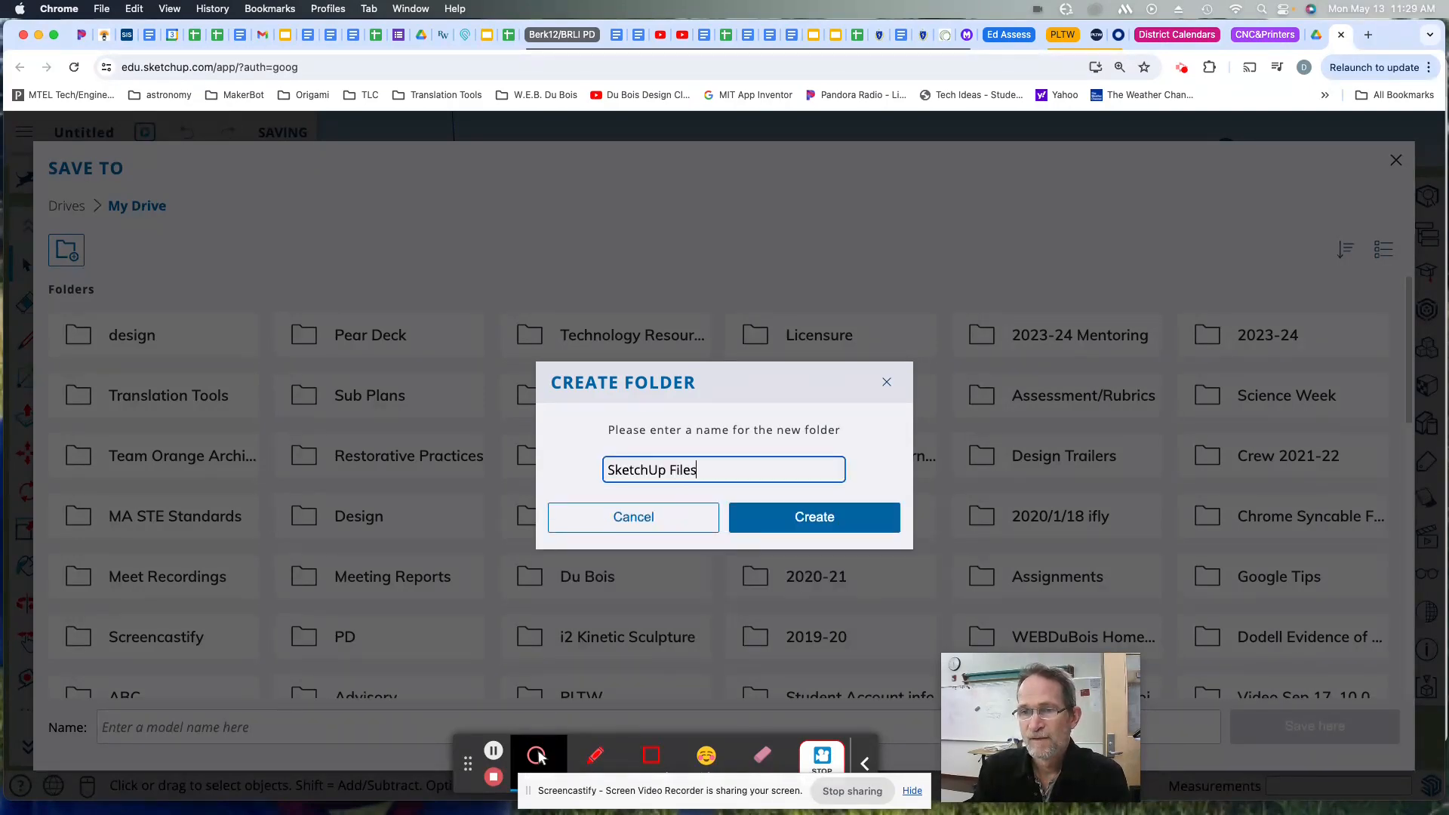
left_click(813, 516)
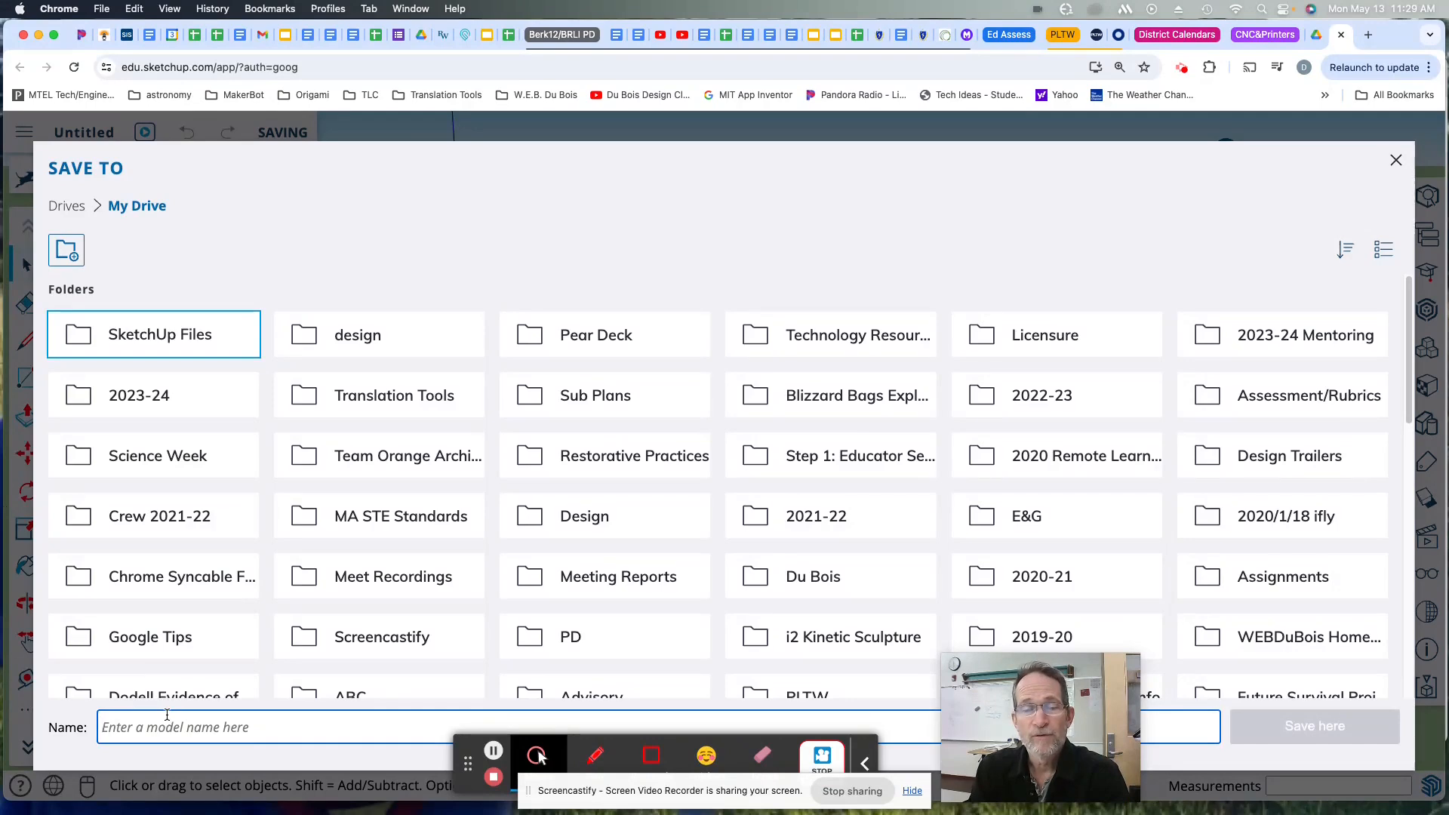
Save the model as 'MyFirstSketchUpFile' in the SketchUp Files folder
type("MyFirstSketchUpFi")
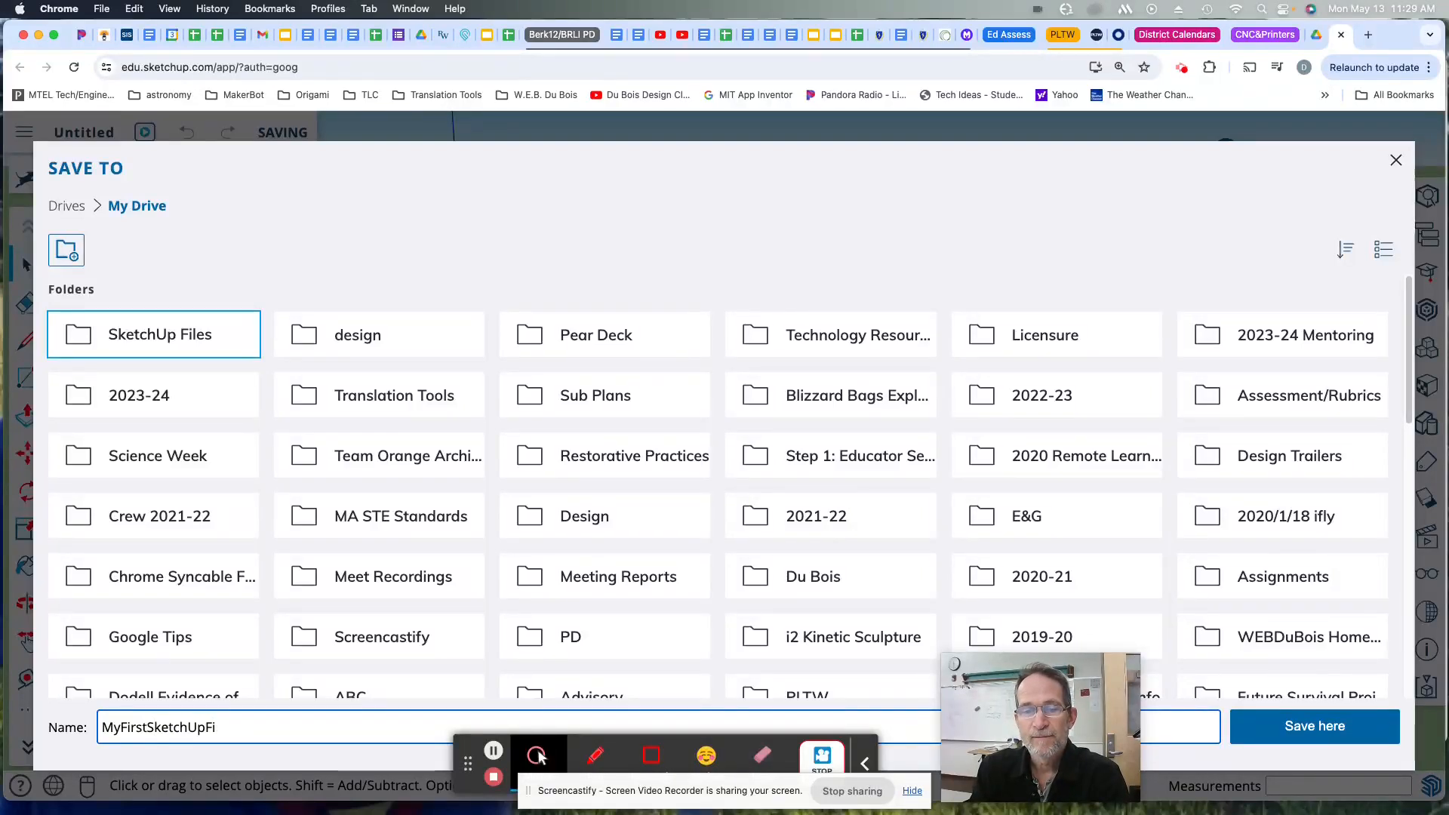
type("le")
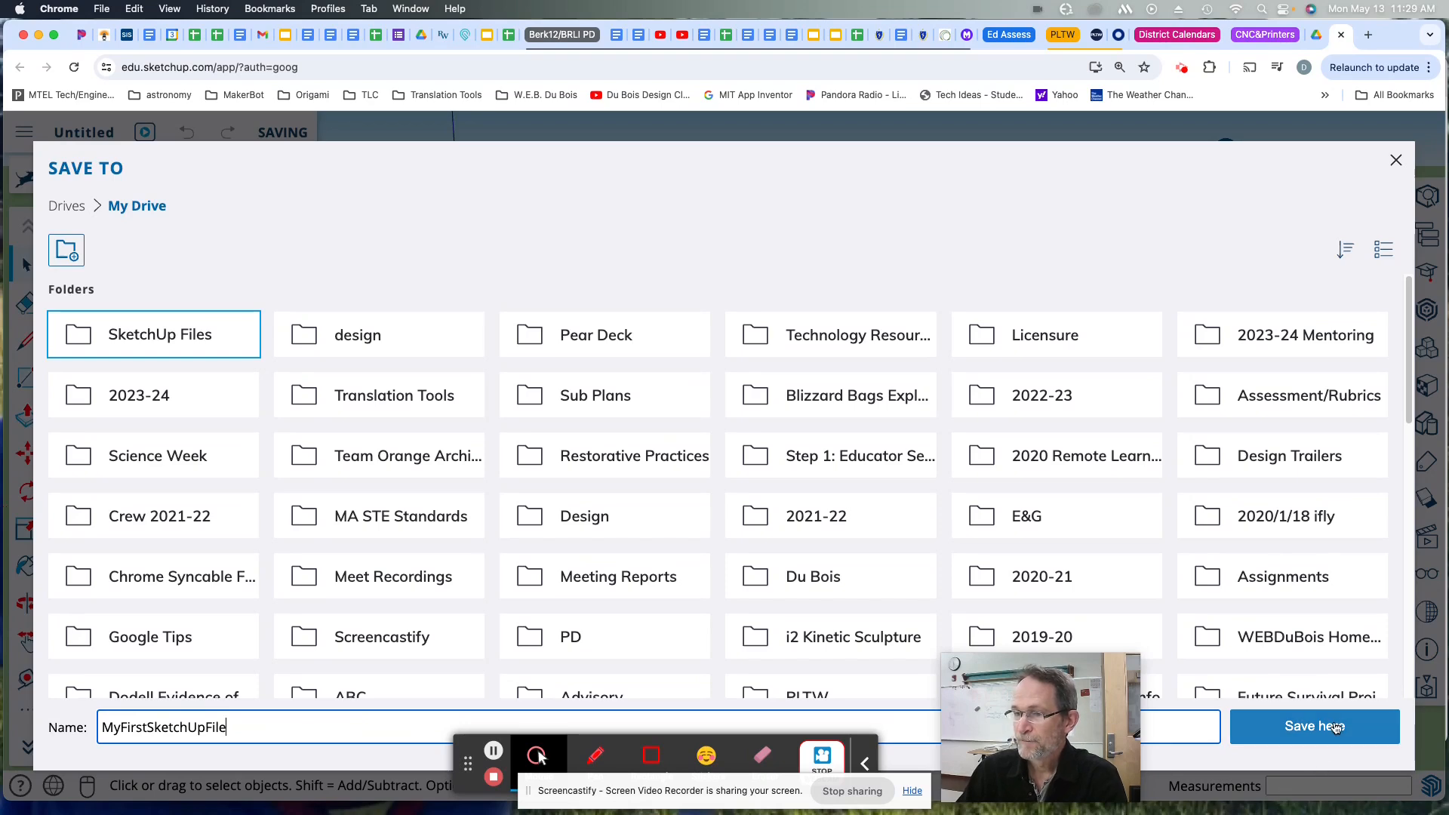
left_click(1313, 725)
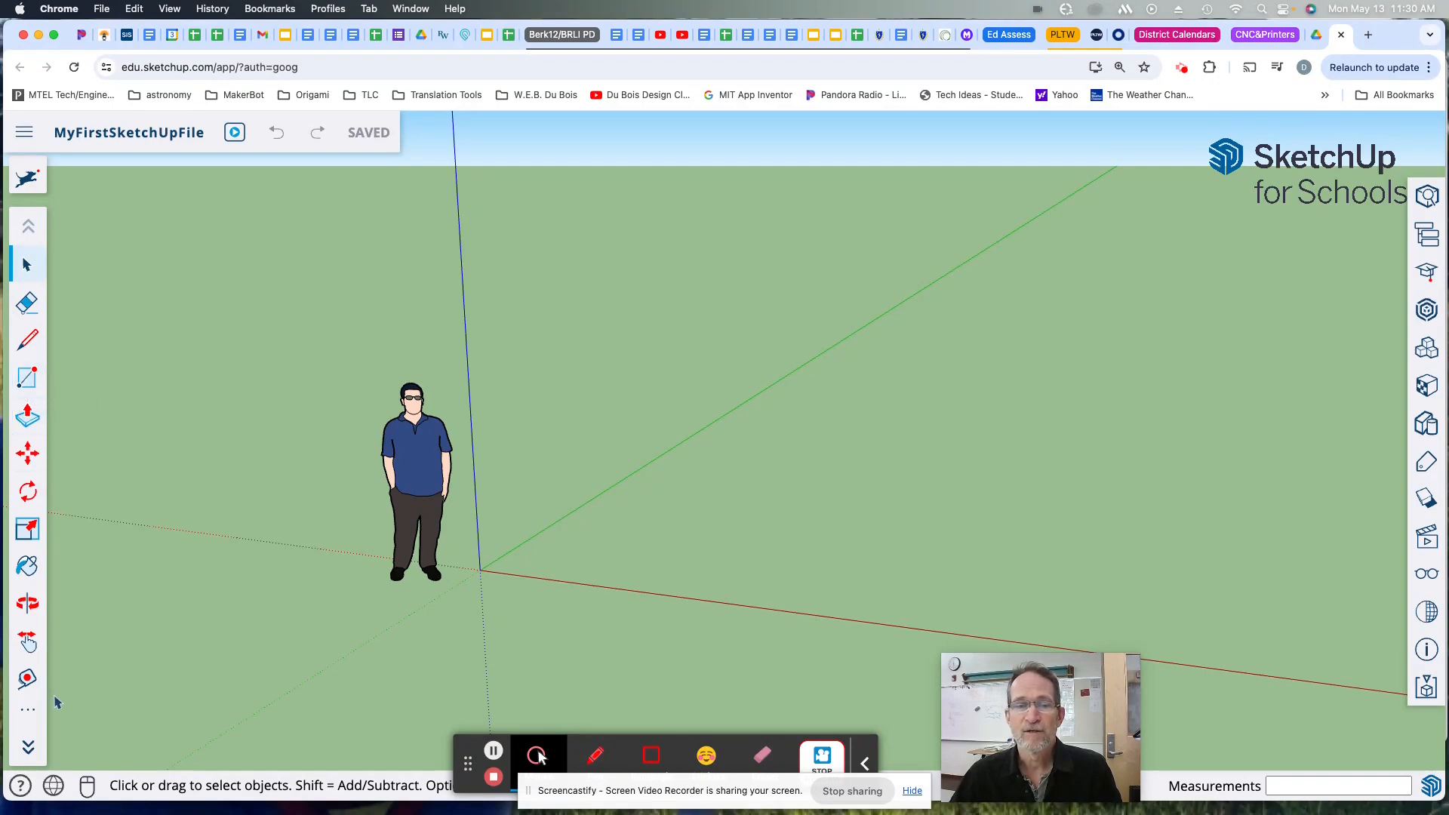
Expand the left toolbar's extra drawing and modelling tools panel
left_click(27, 376)
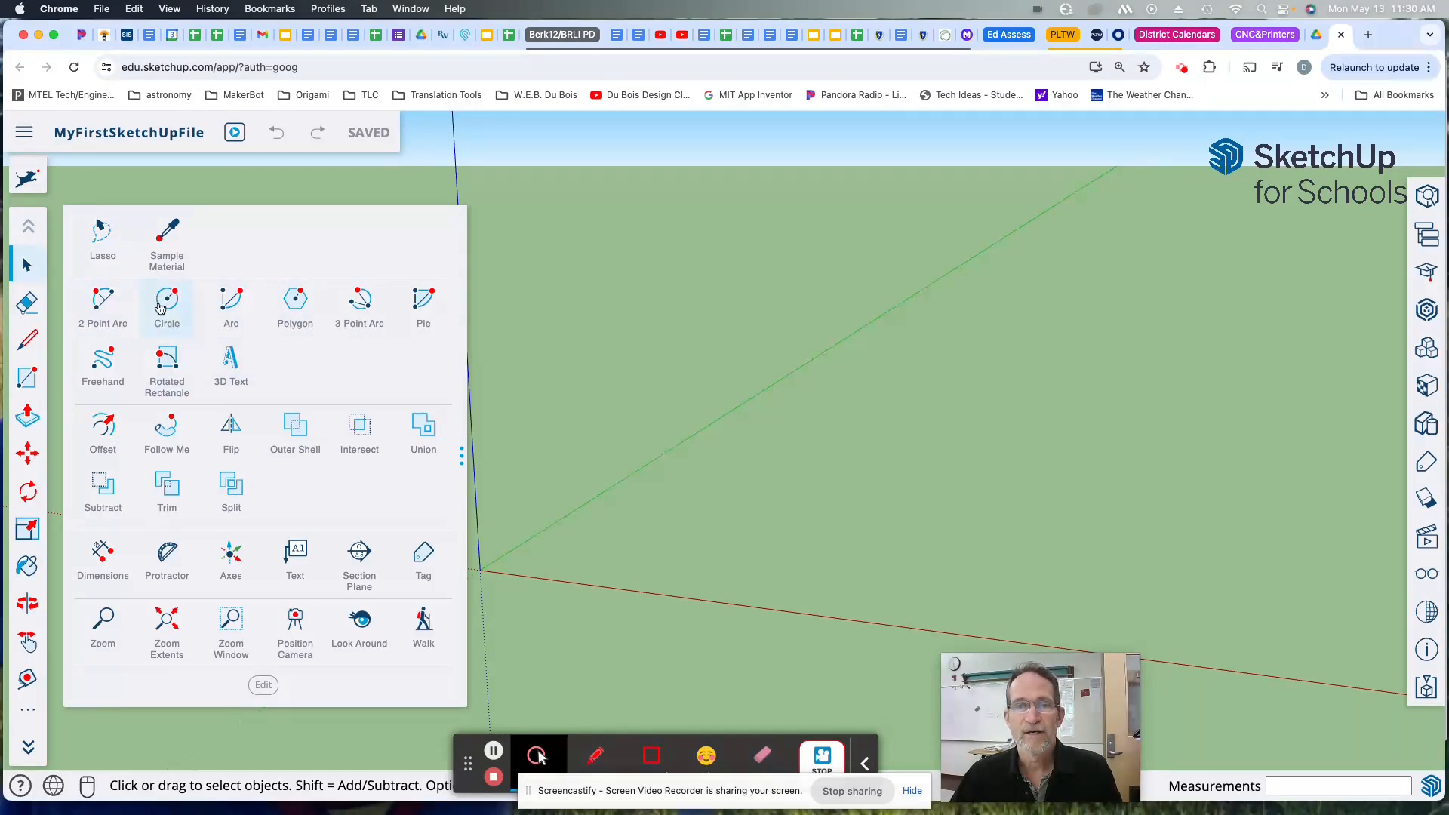
mouse_move(423, 305)
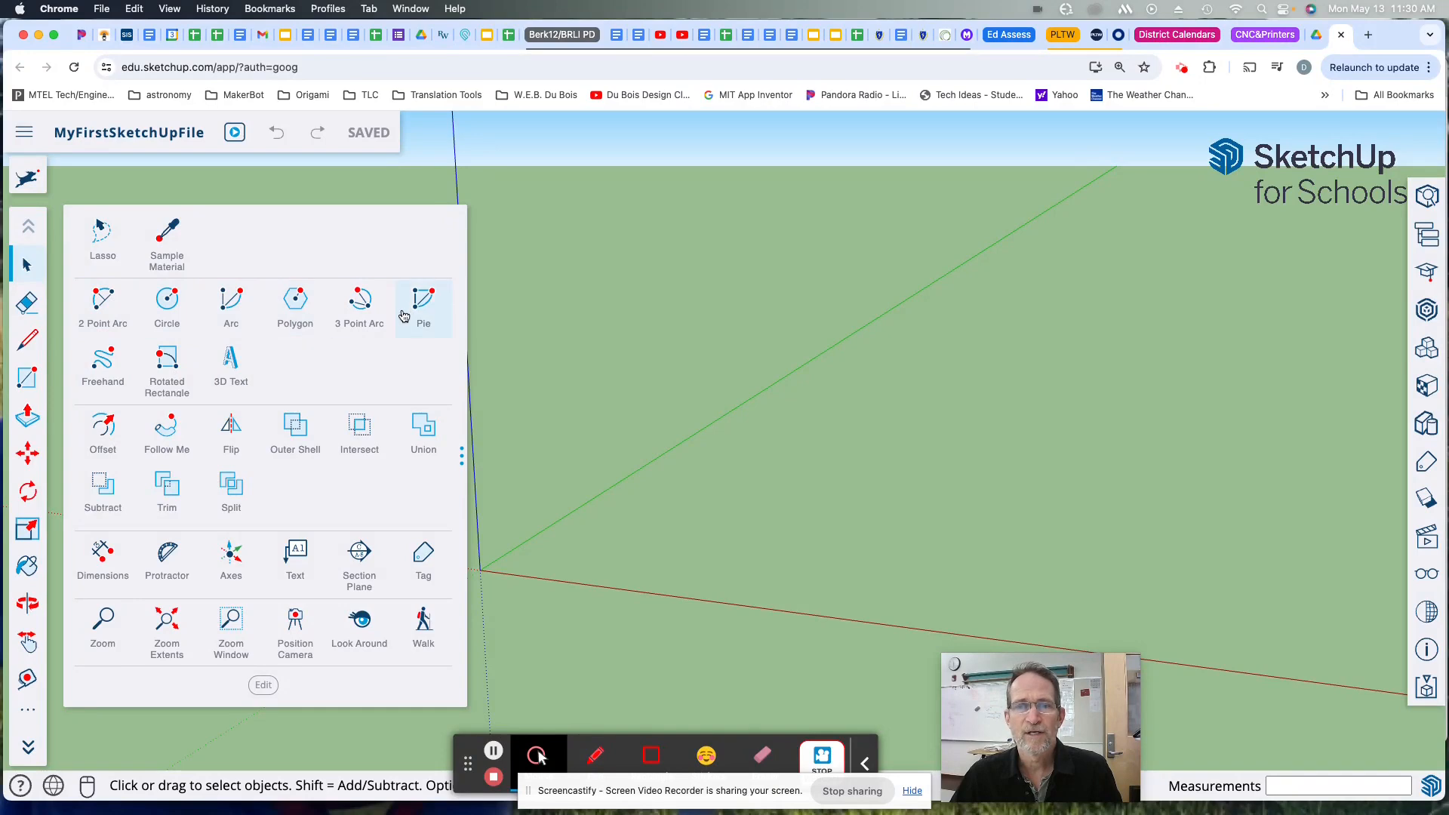
mouse_move(272, 395)
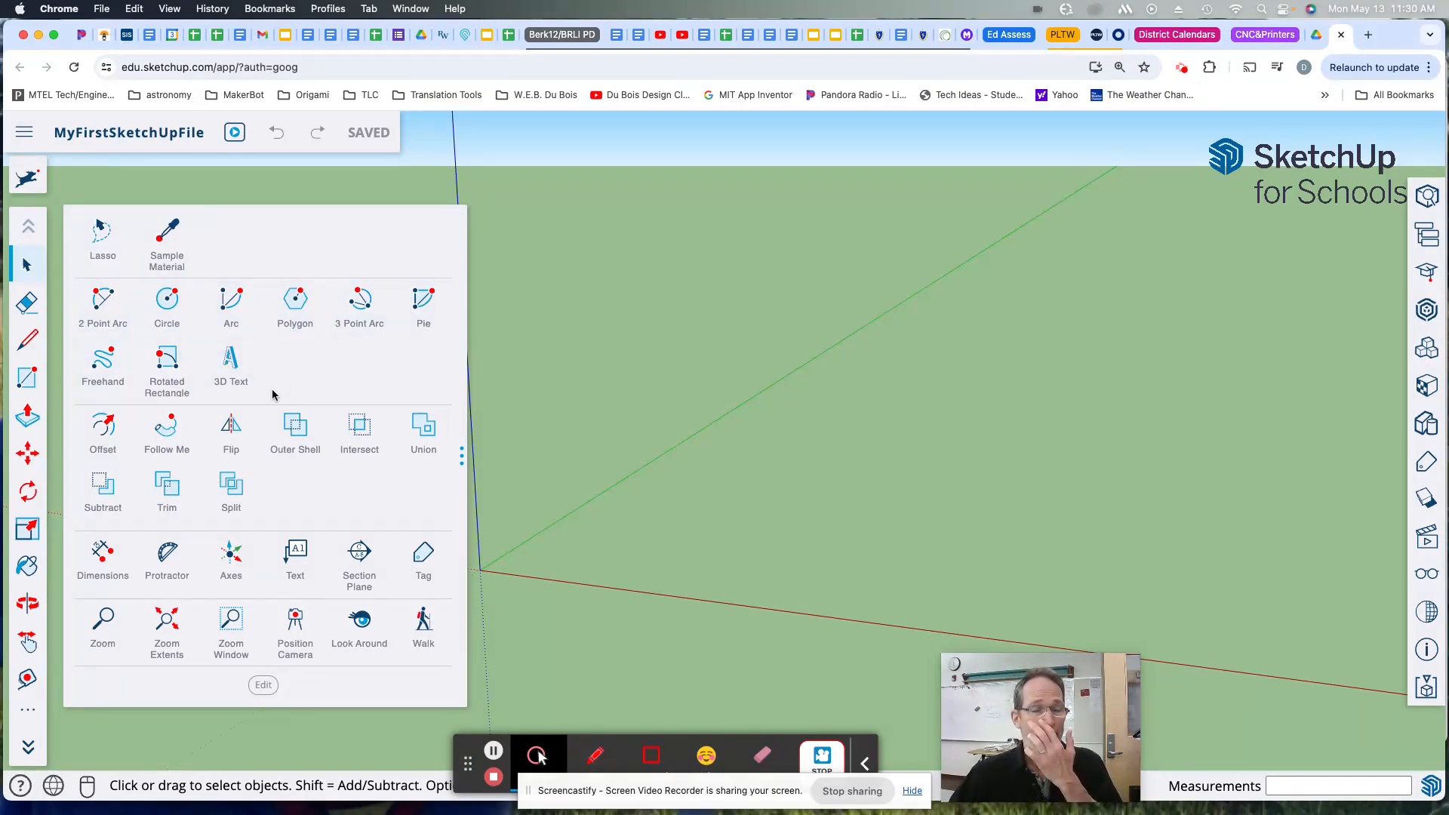